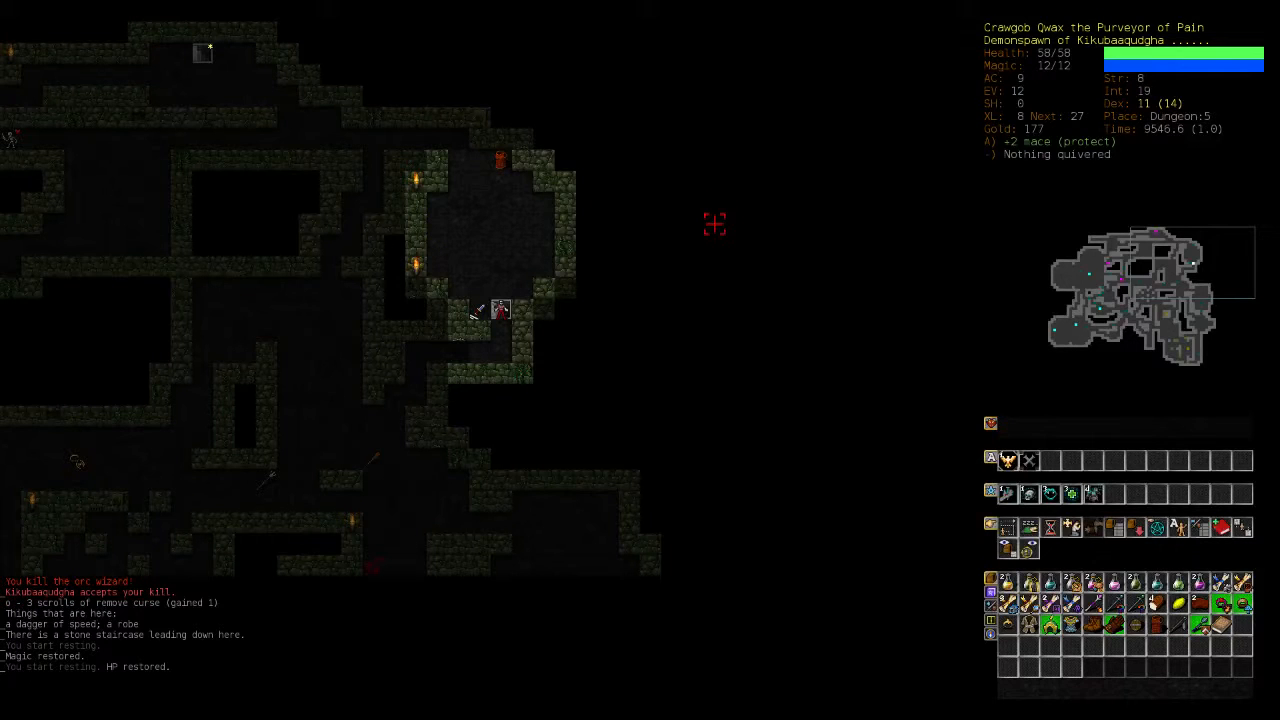
mouse_move(436, 290)
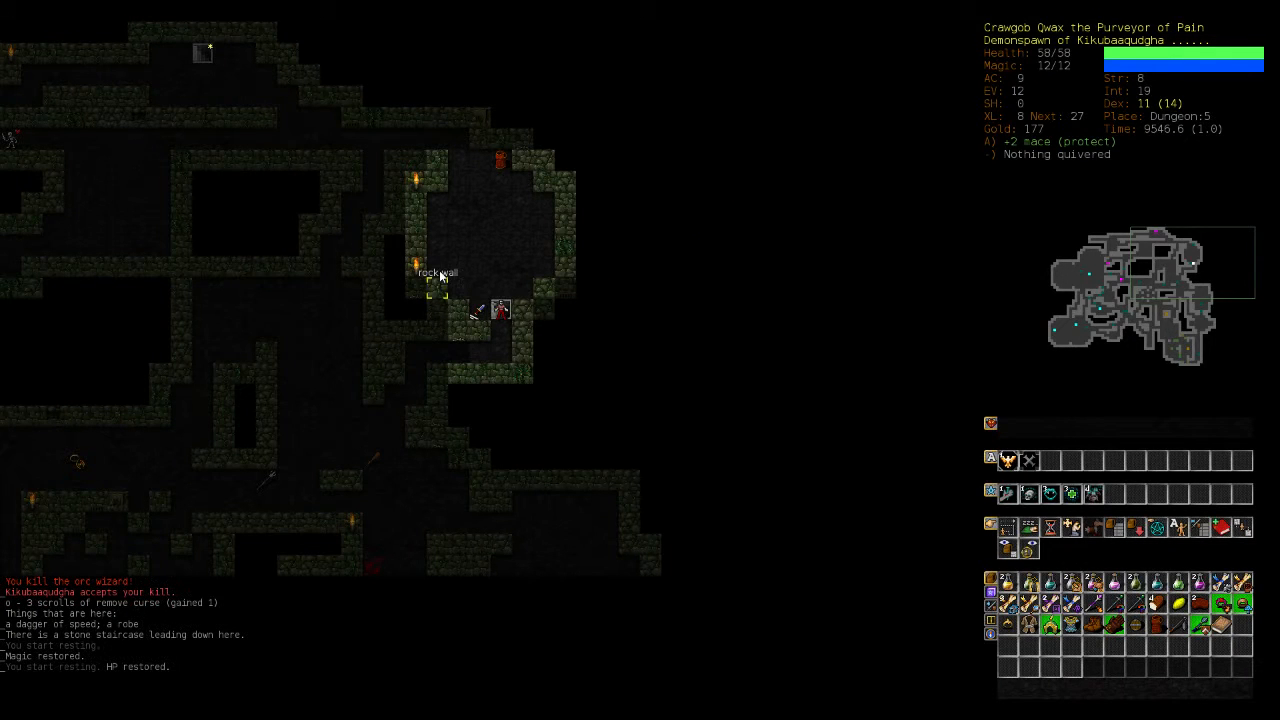
mouse_move(650, 330)
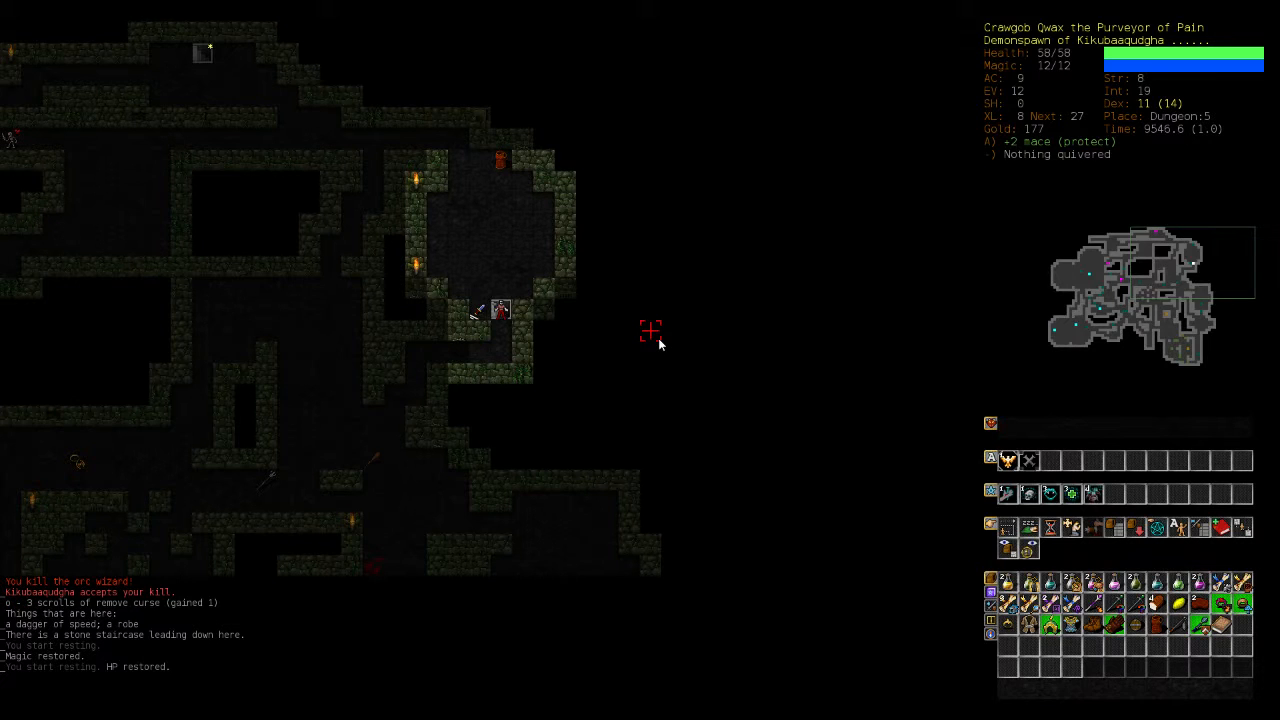
Descend the stone staircase from Dungeon 5 to Dungeon 6 and finish wearing the +0 leather armour.
key(">")
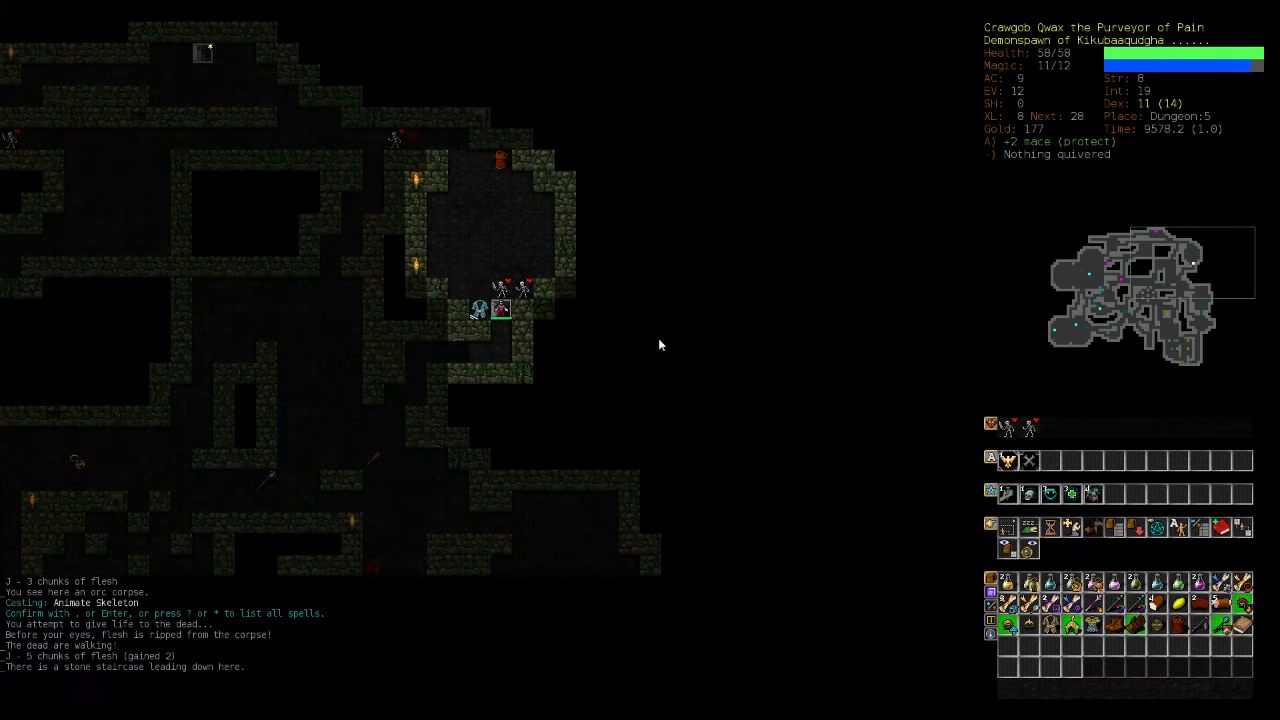
key(">")
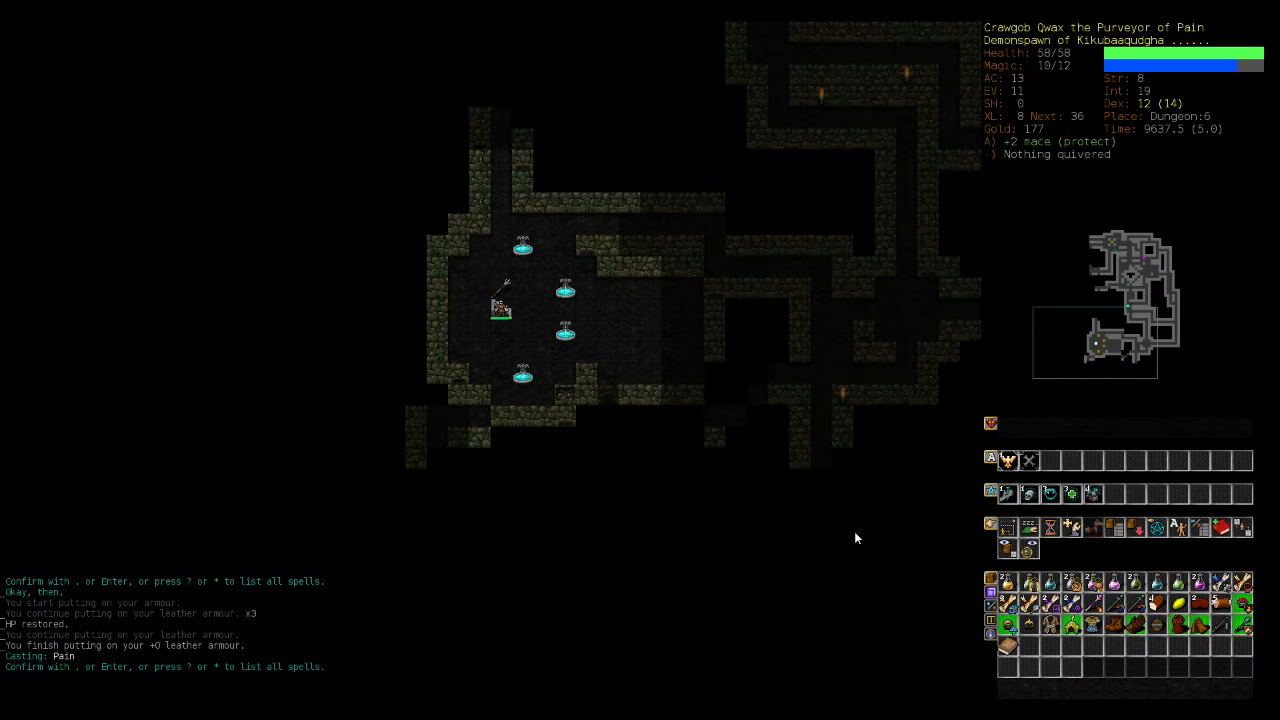
Cast a spell at the phantom while clearing the room and collecting gold to 194.
key("z")
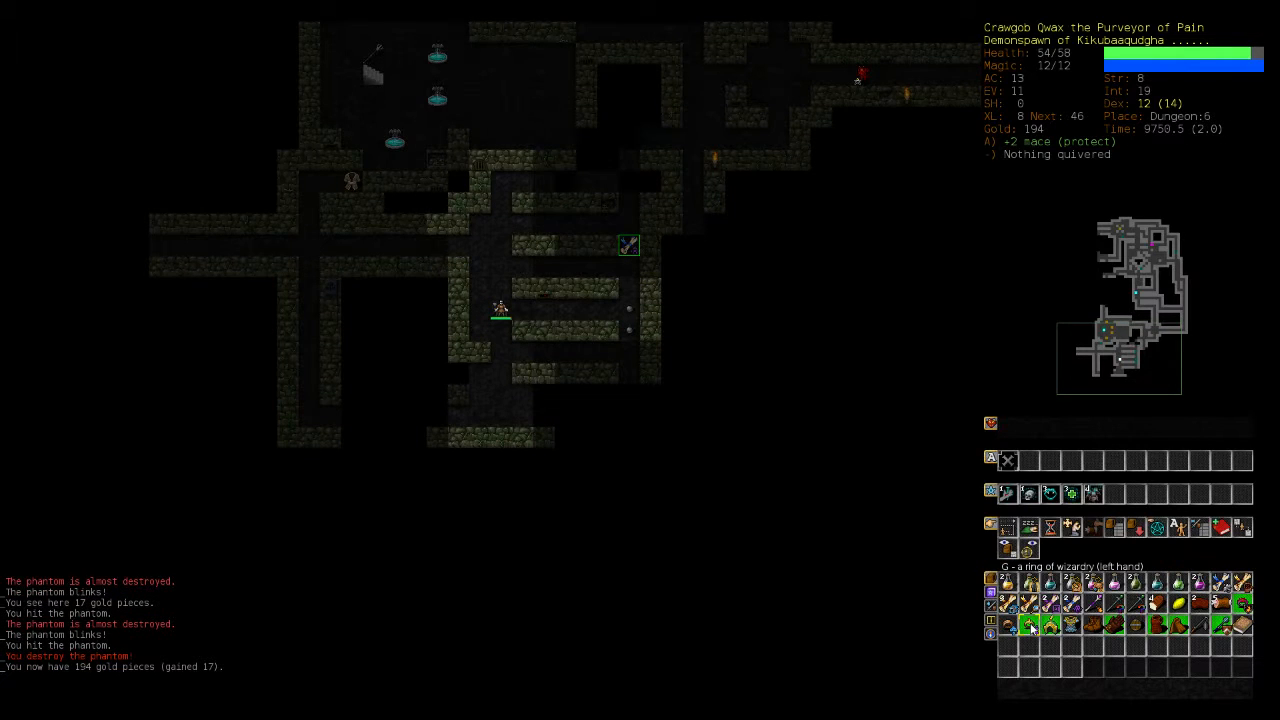
Rest in place on Dungeon 6 until recovered before finishing the level's exploration.
key("5")
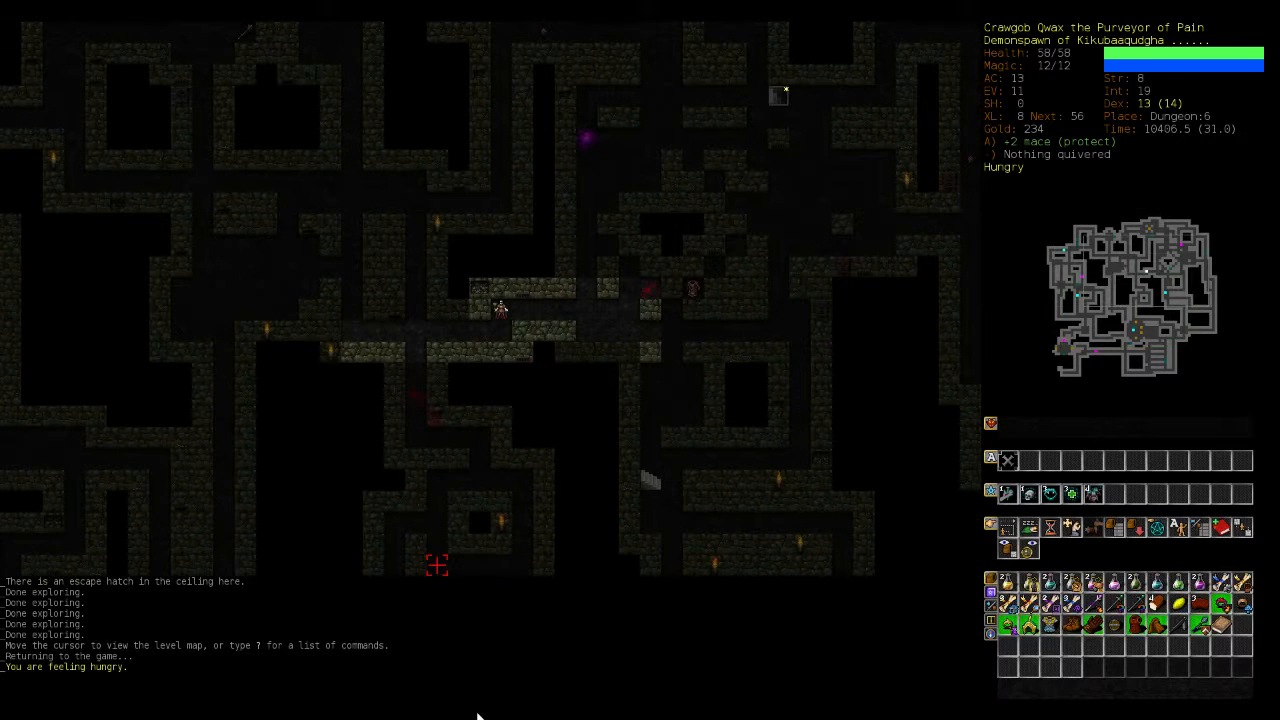
mouse_move(632, 384)
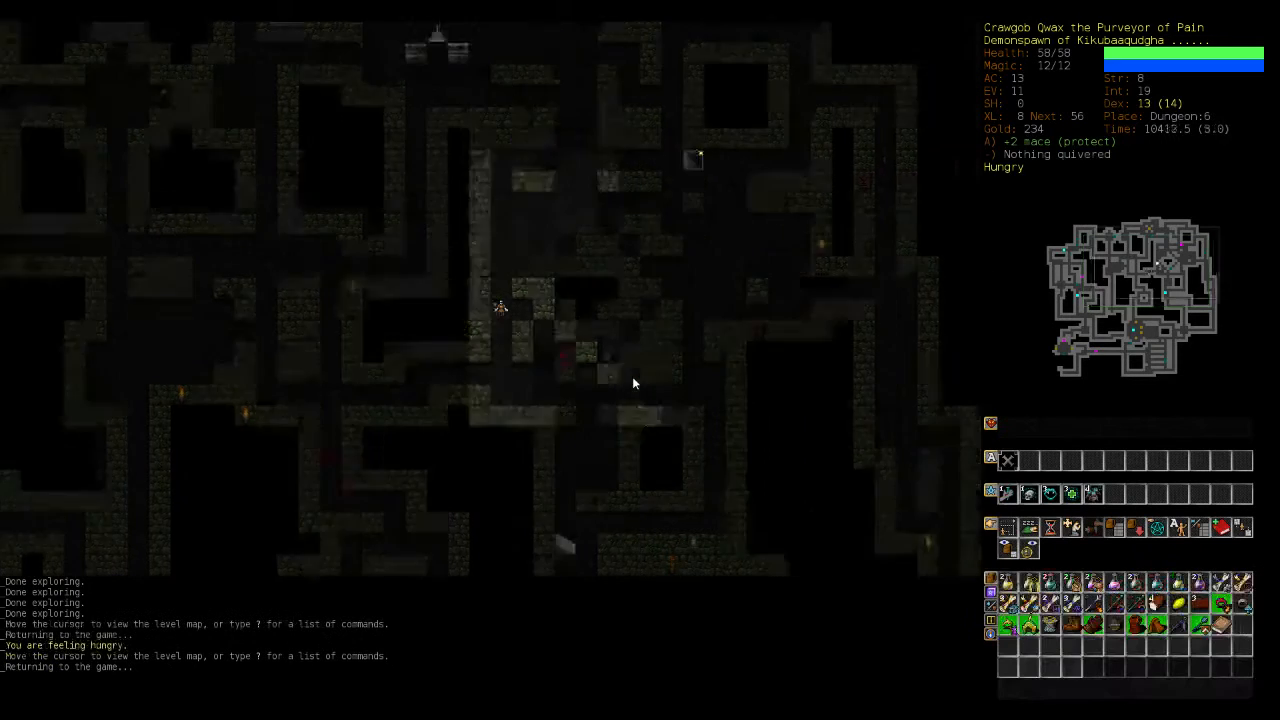
Head for the down staircase, closing the skills screen, to reach the unexplored level with flowing sand.
key(">")
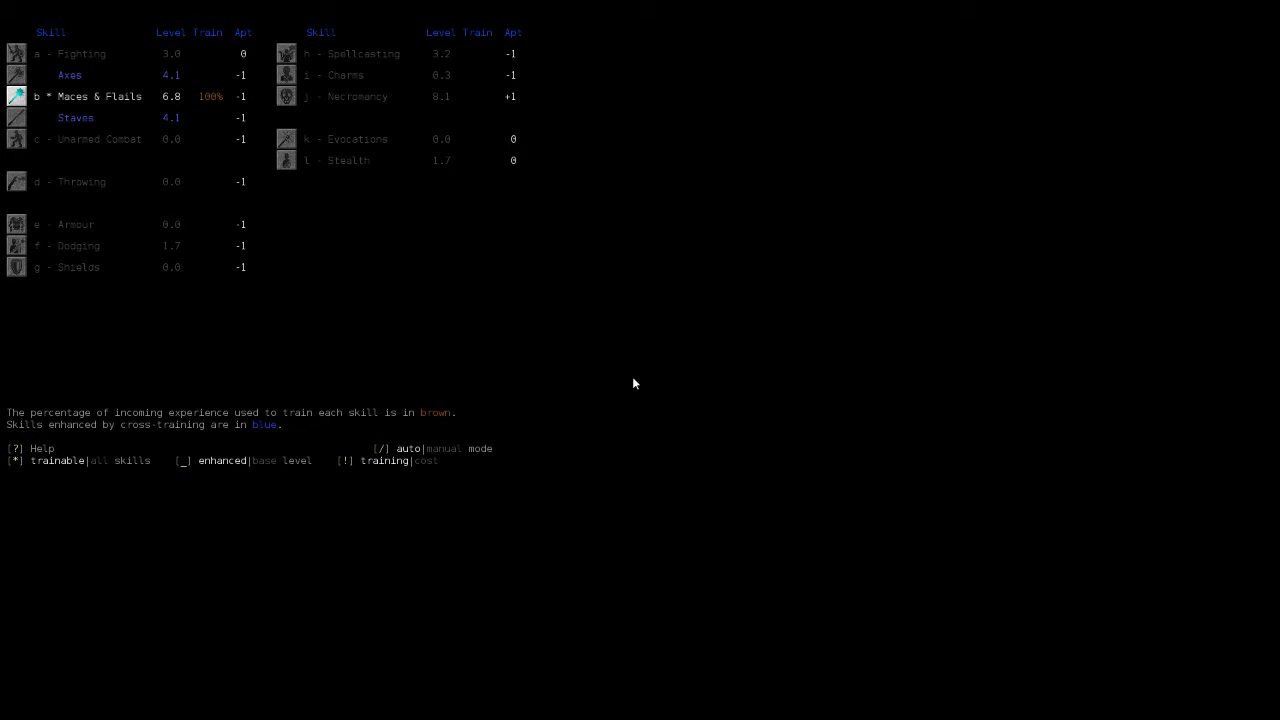
key("Escape")
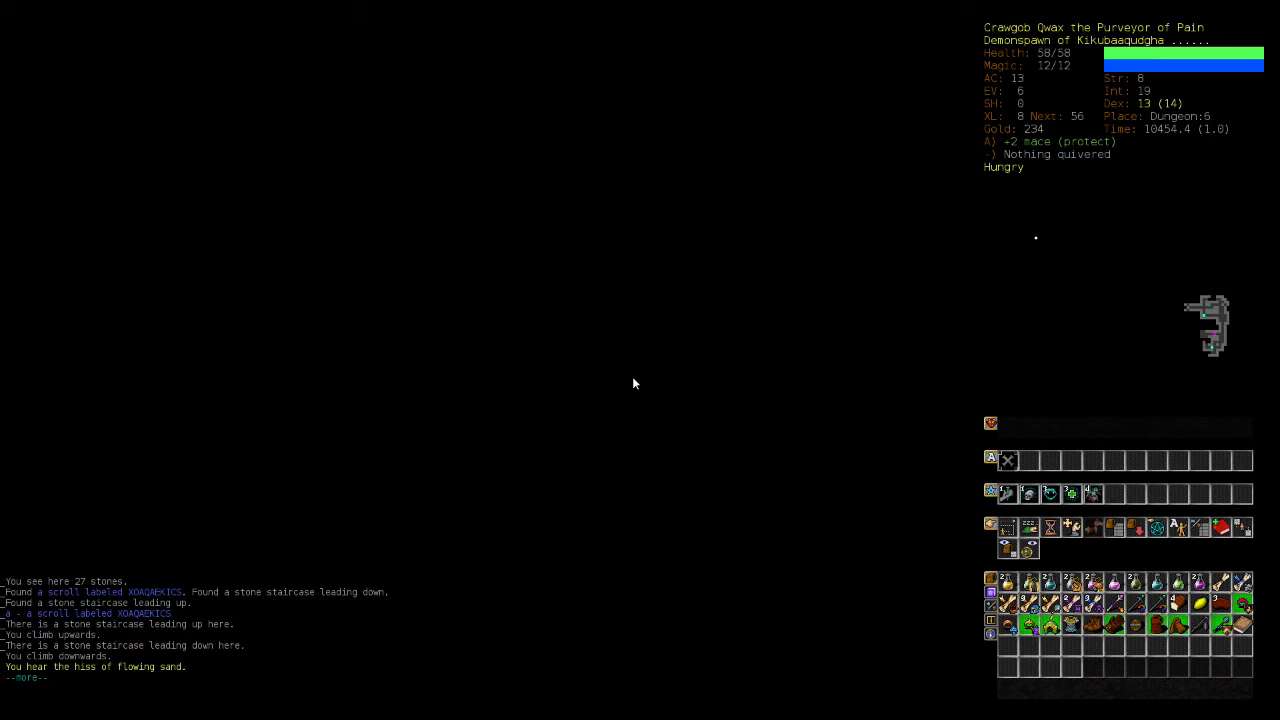
Descend into Dungeon 7 and cast a spell while fighting past the wyvern skeleton and shadow imp.
key(">")
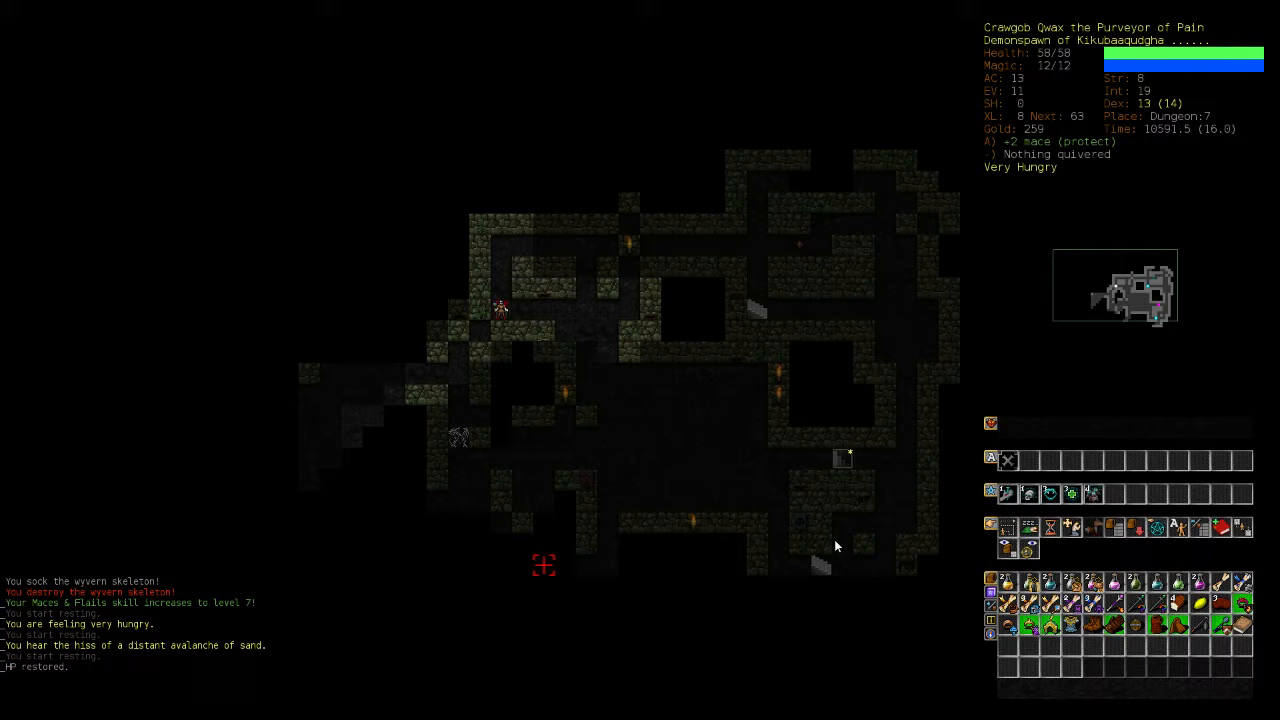
mouse_move(844, 544)
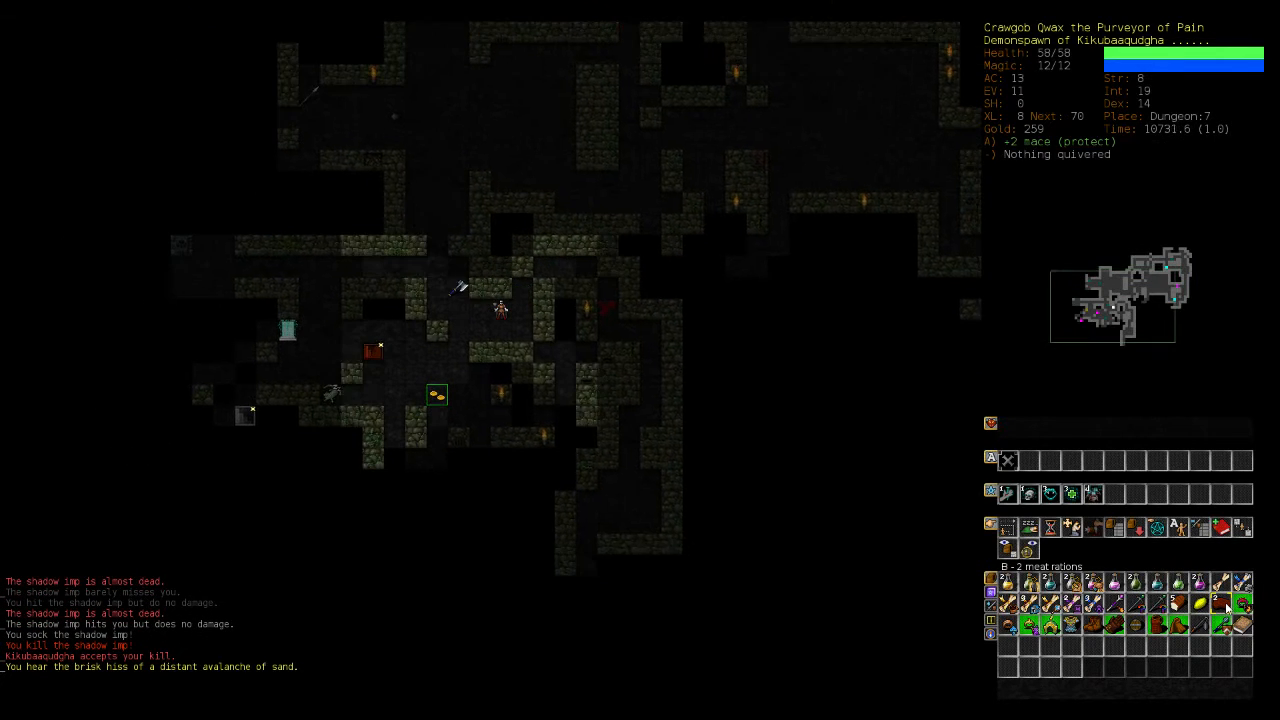
key("z")
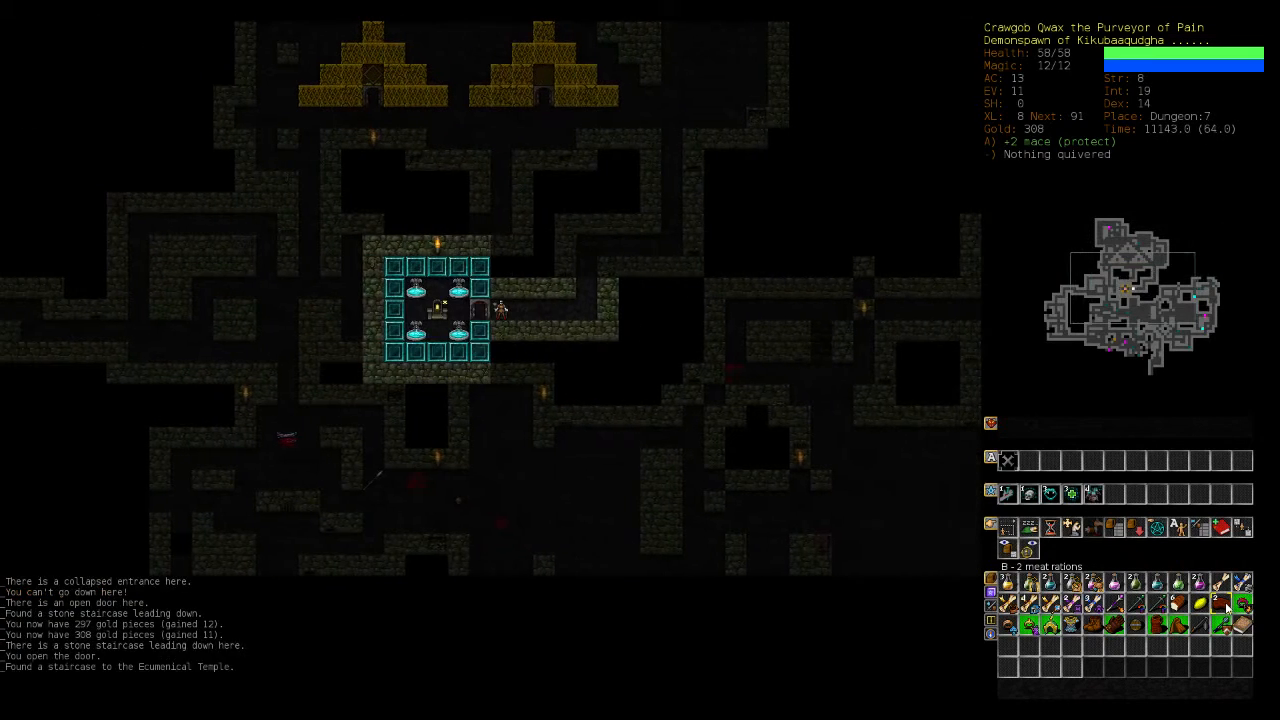
Take the newly found staircase from Dungeon 7 into the Ecumenical Temple.
key(">")
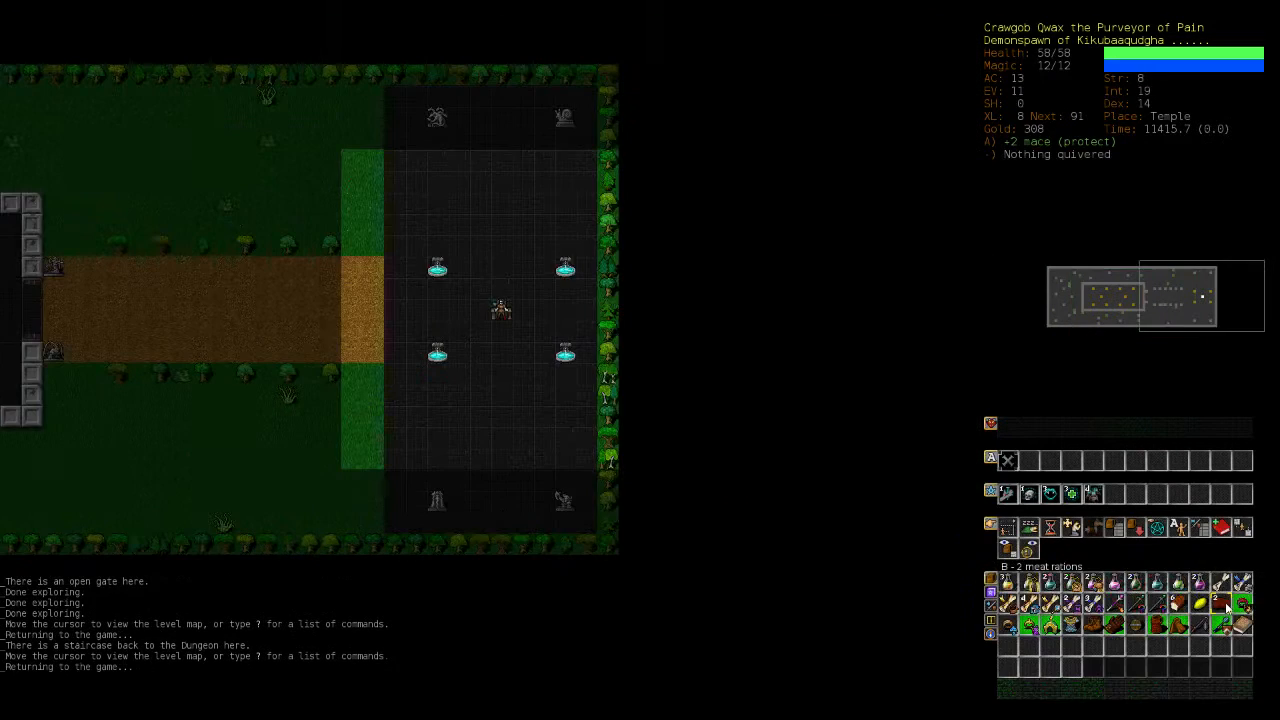
Climb the Temple staircase back up to Dungeon 7 to face the jackal.
key("<")
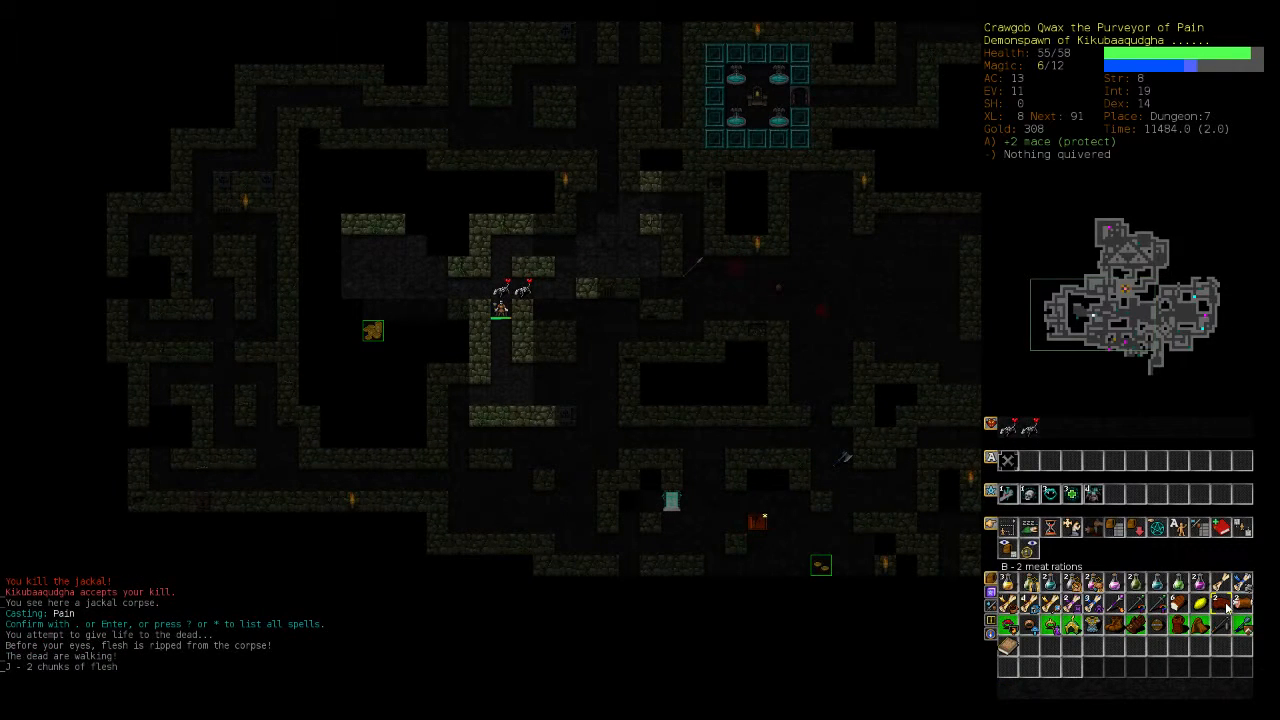
Rest after the black bear fight, then raise Intelligence to 20 at the level 9 prompt.
key("5")
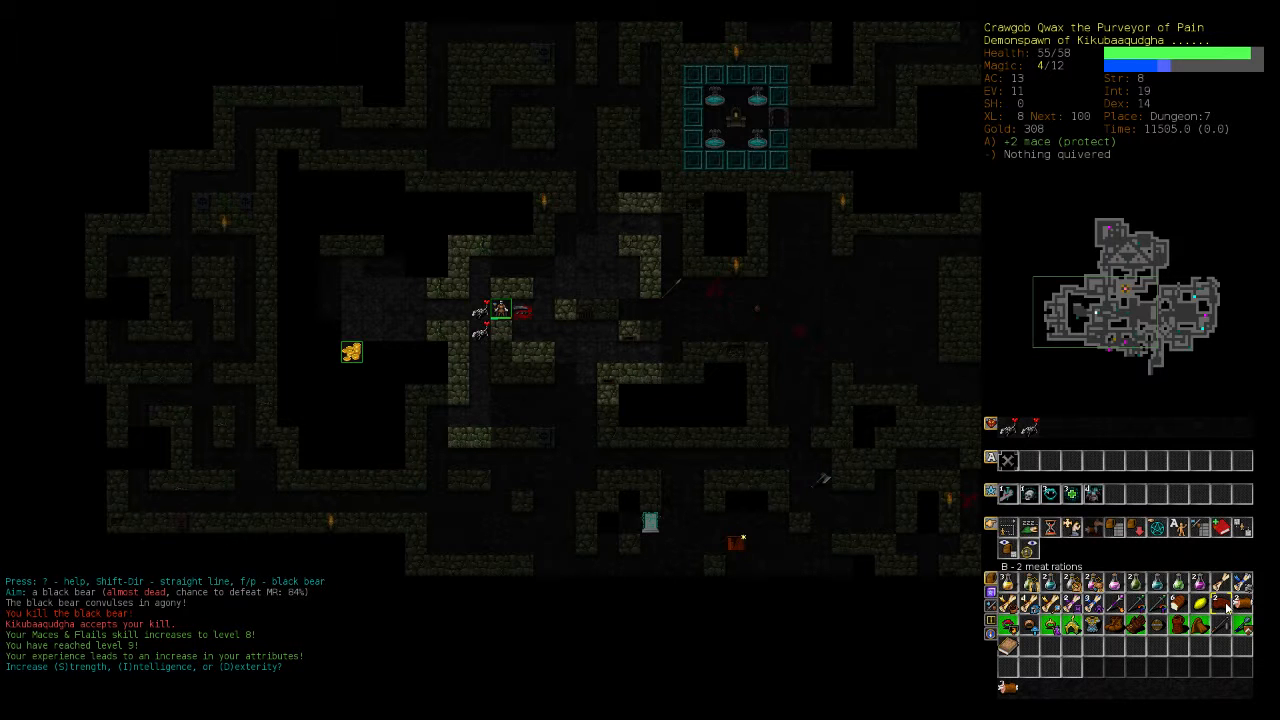
key("i")
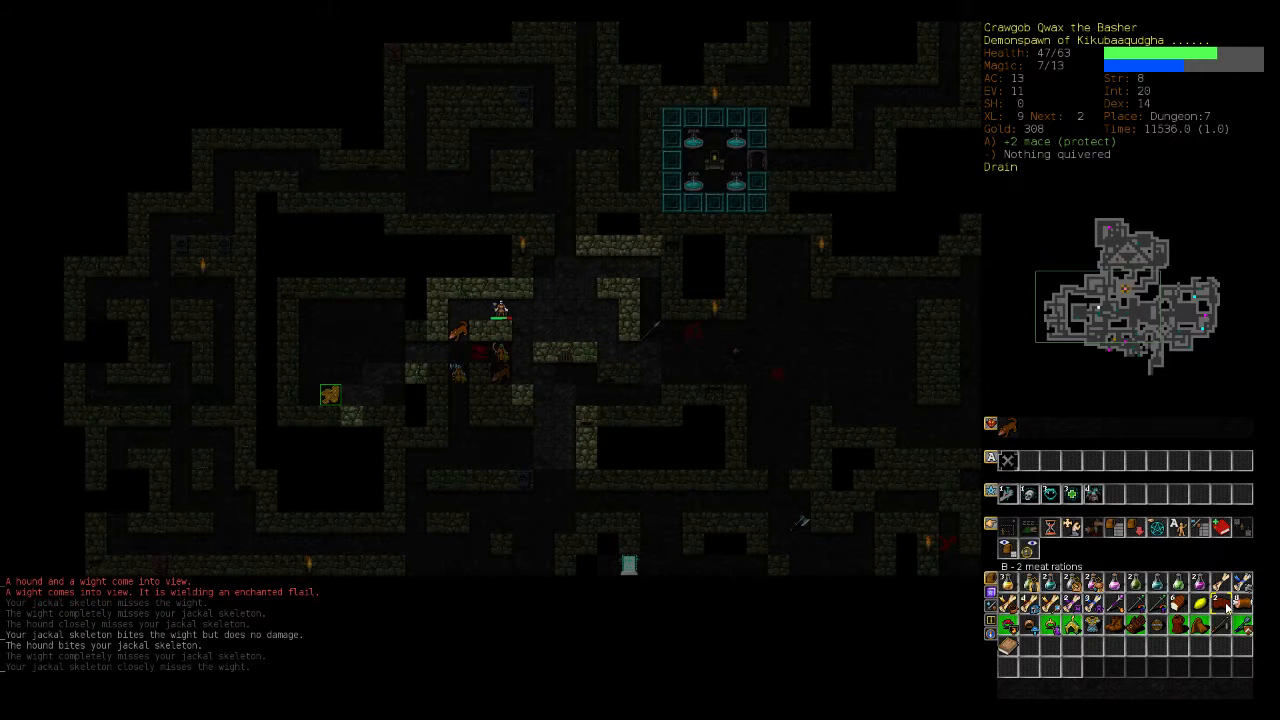
key("x")
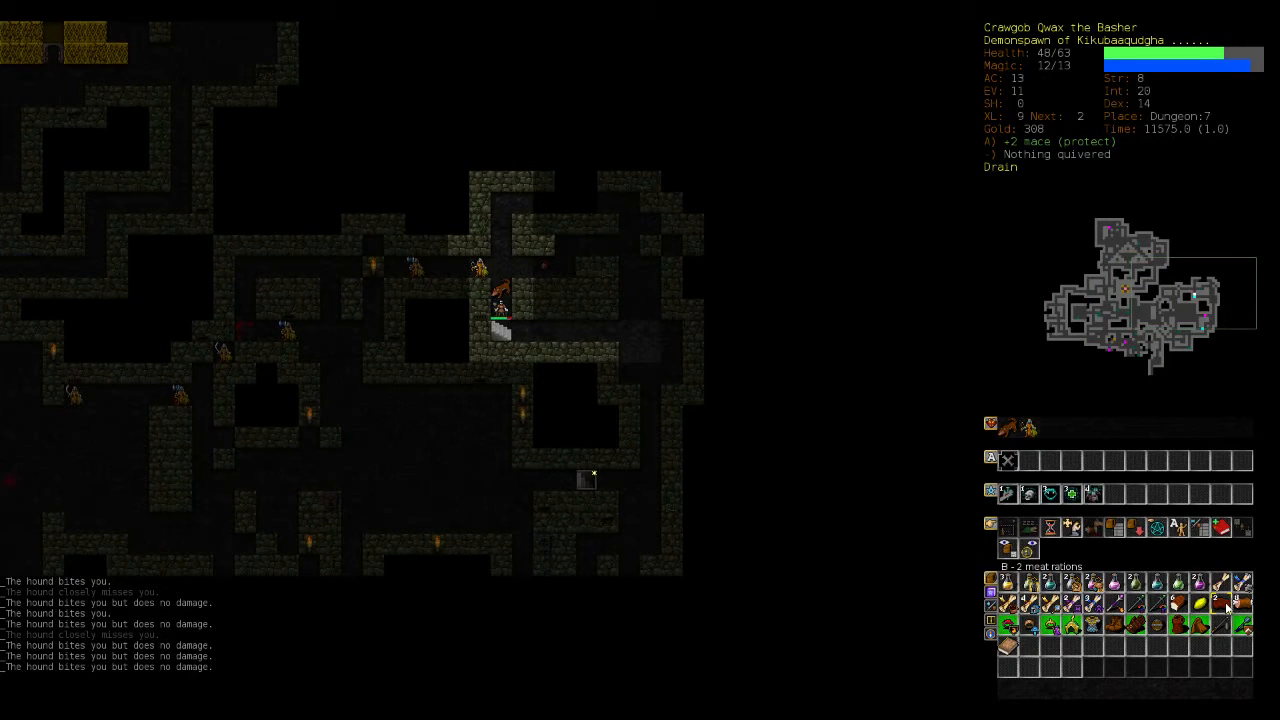
key("<")
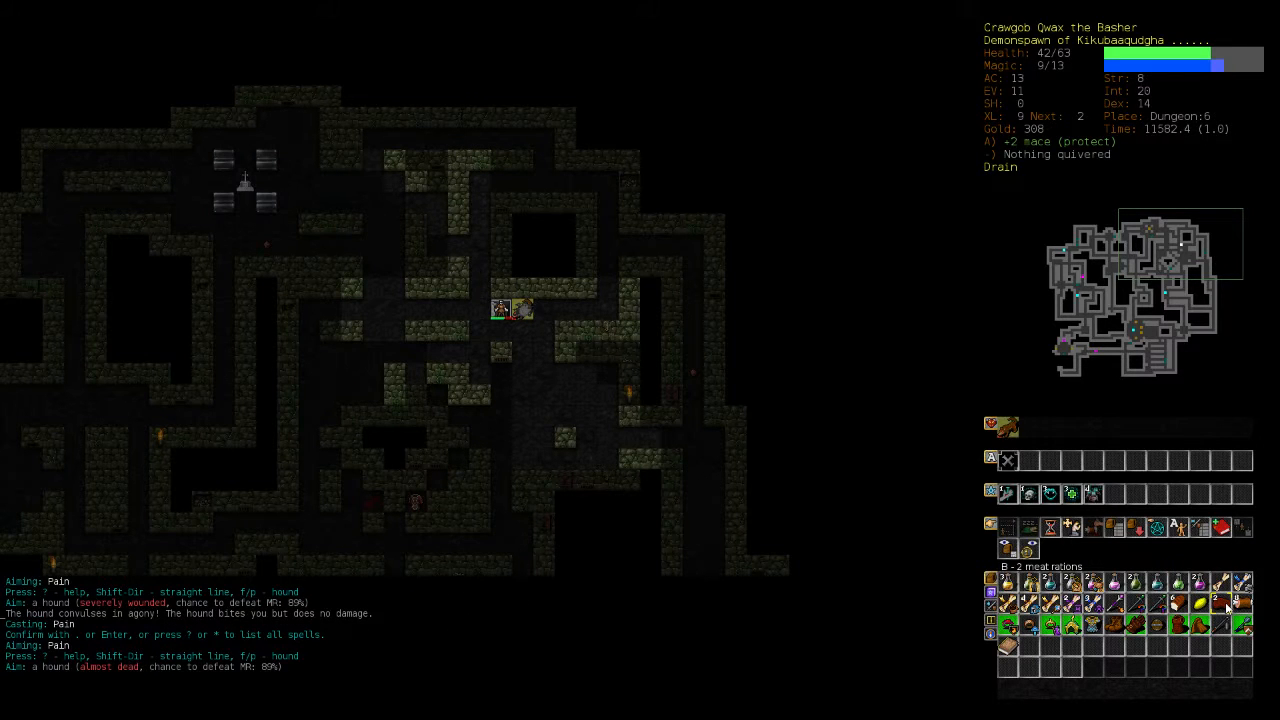
key("m")
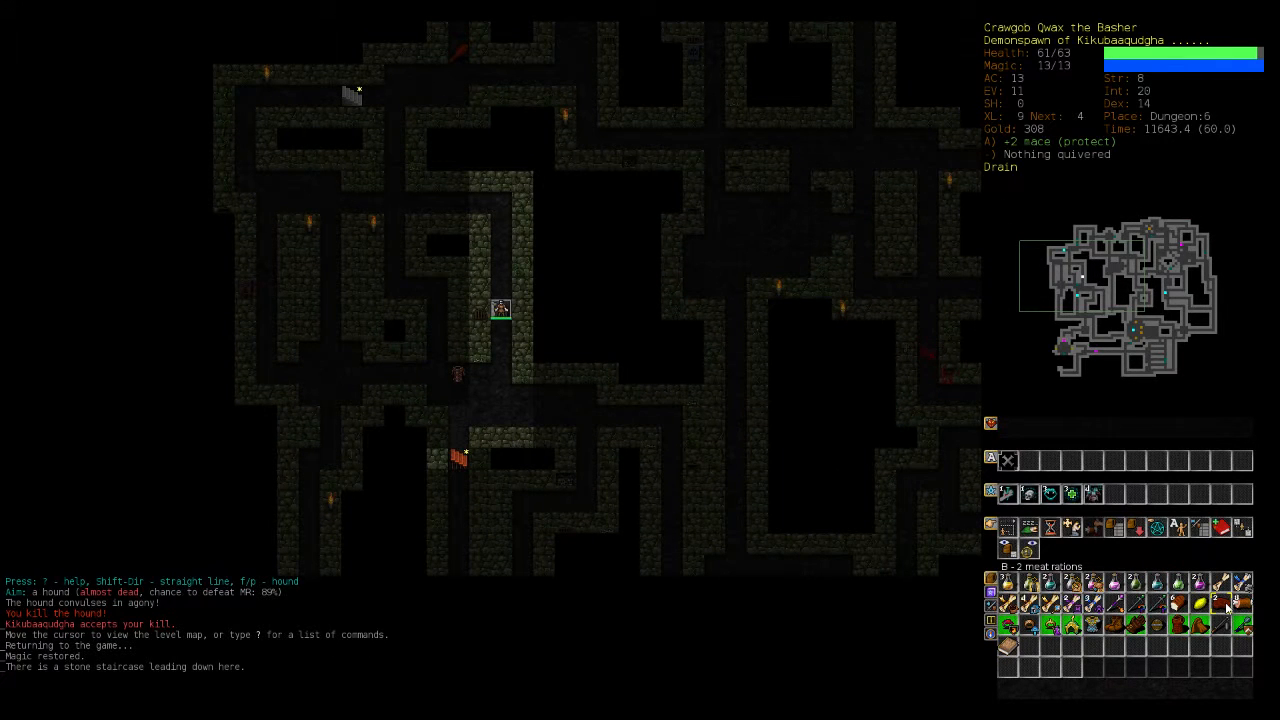
key(">")
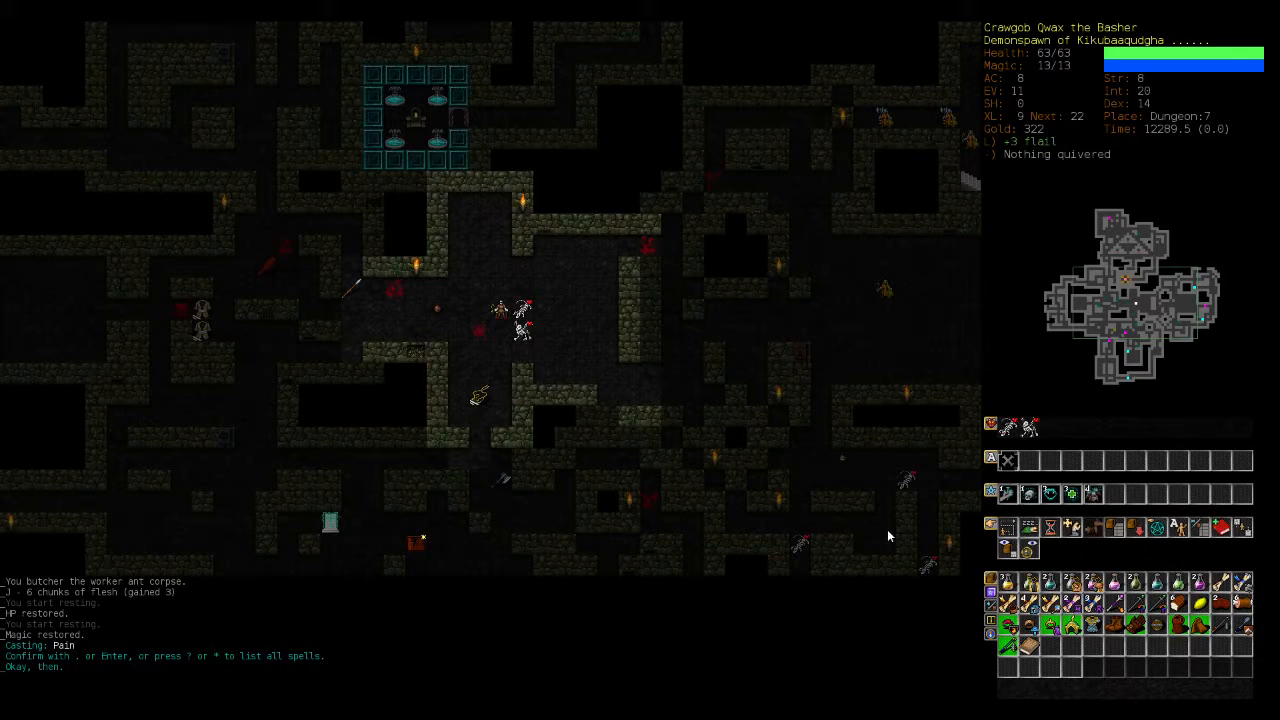
mouse_move(1020, 540)
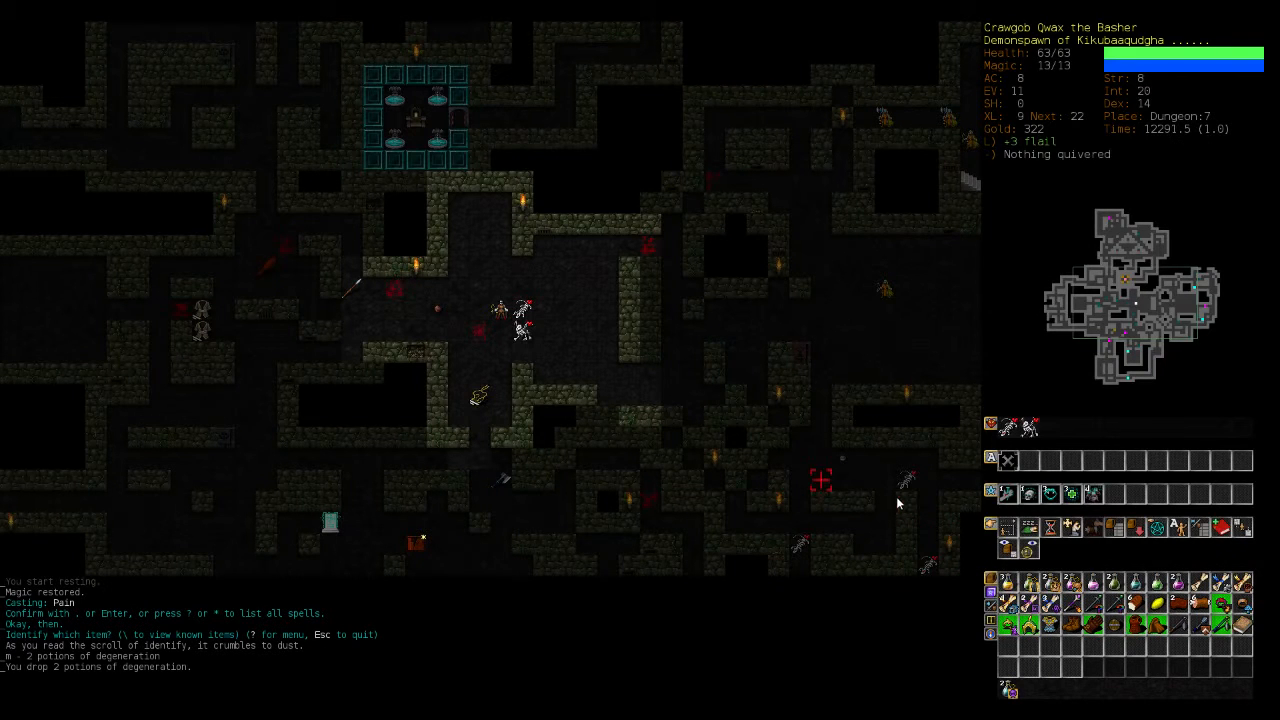
mouse_move(896, 498)
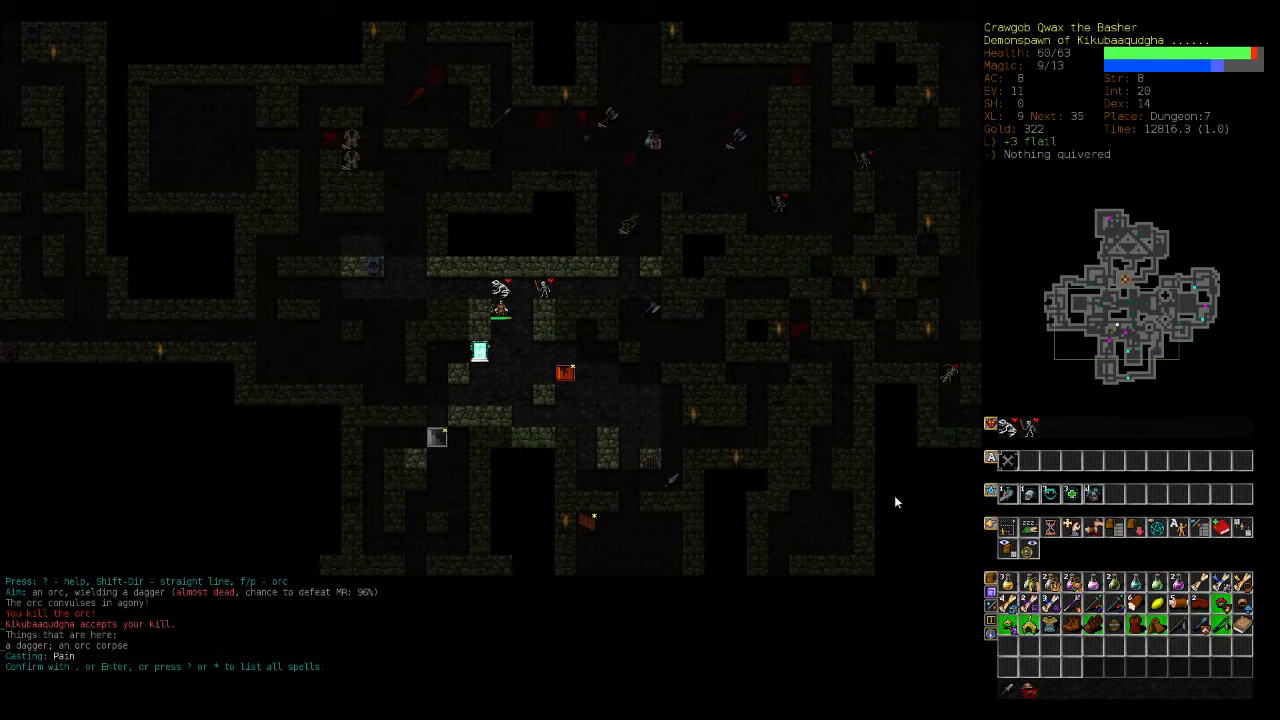
Confirm the prompt to resume auto-exploring the rest of Dungeon 7 toward the down staircase.
key("Return")
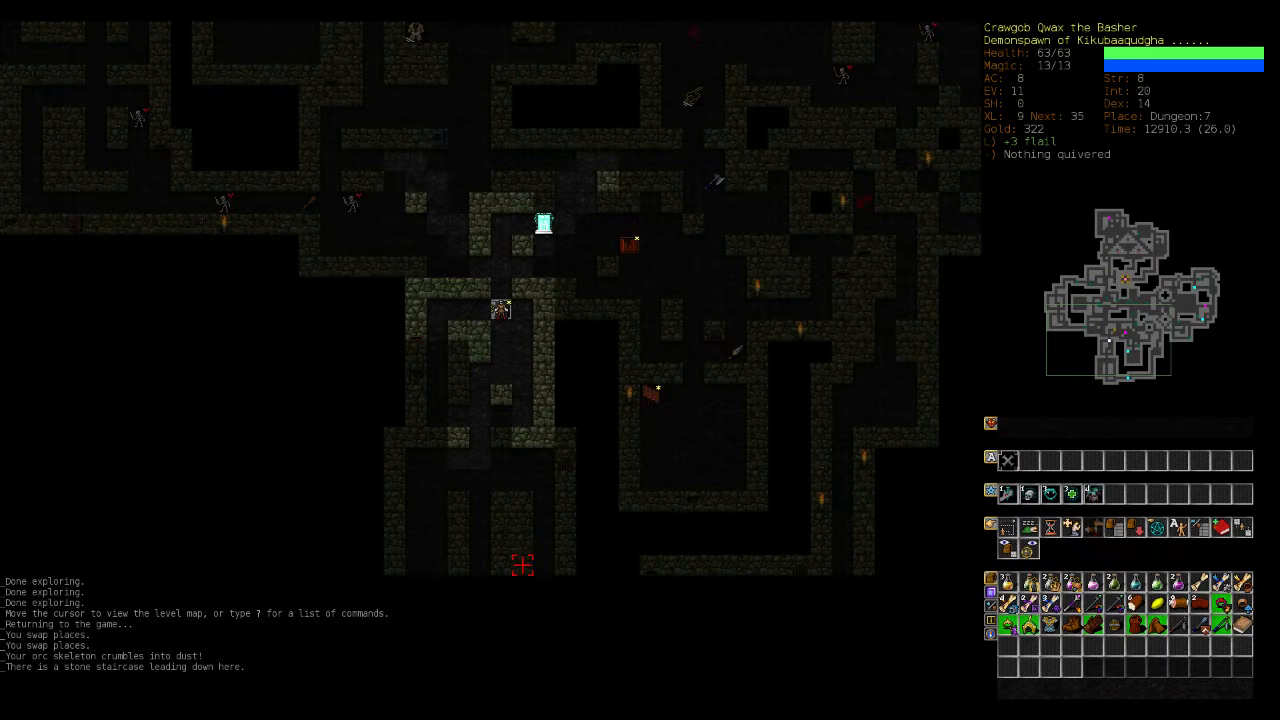
mouse_move(436, 374)
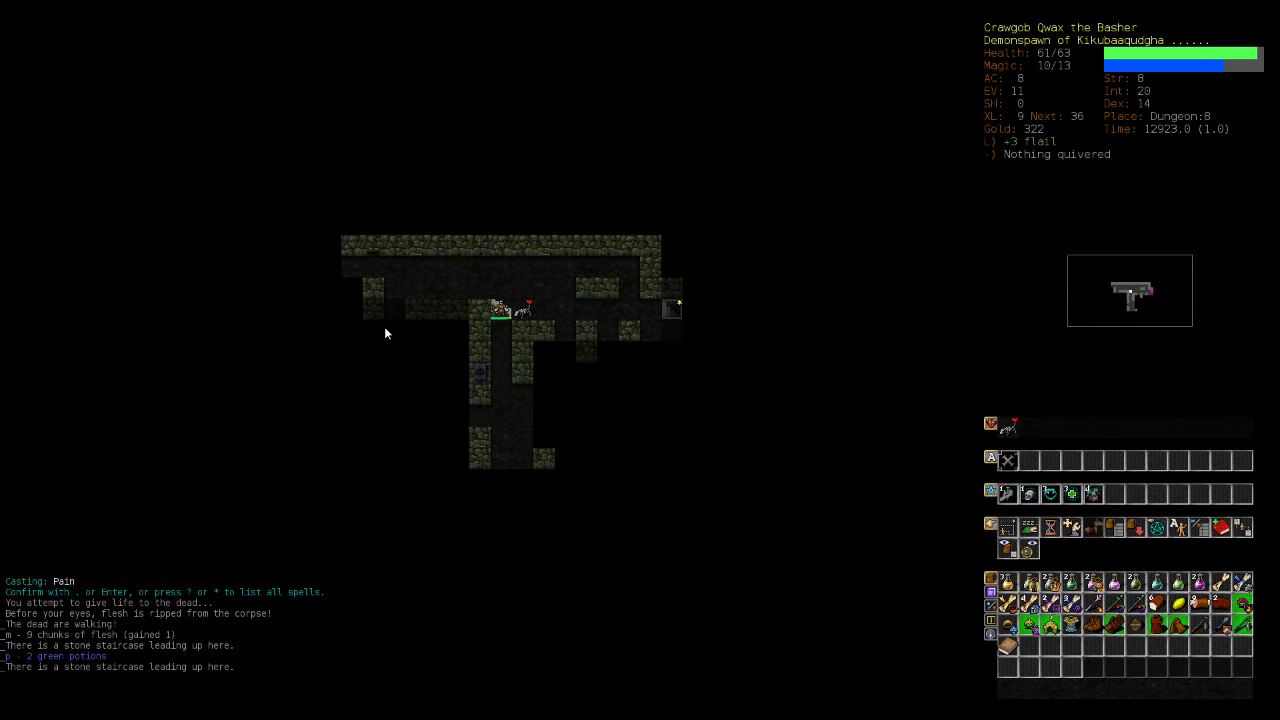
Rest in Dungeon 8's first room until HP and magic are fully restored.
key("5")
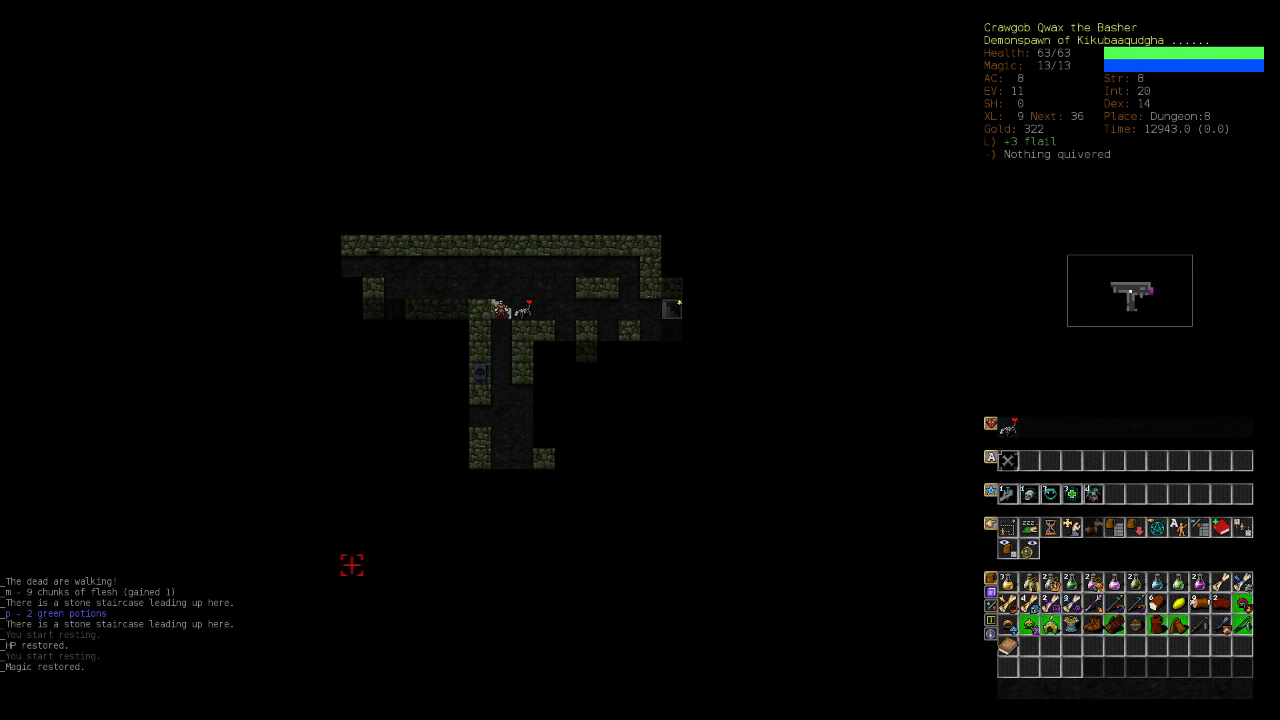
mouse_move(544, 374)
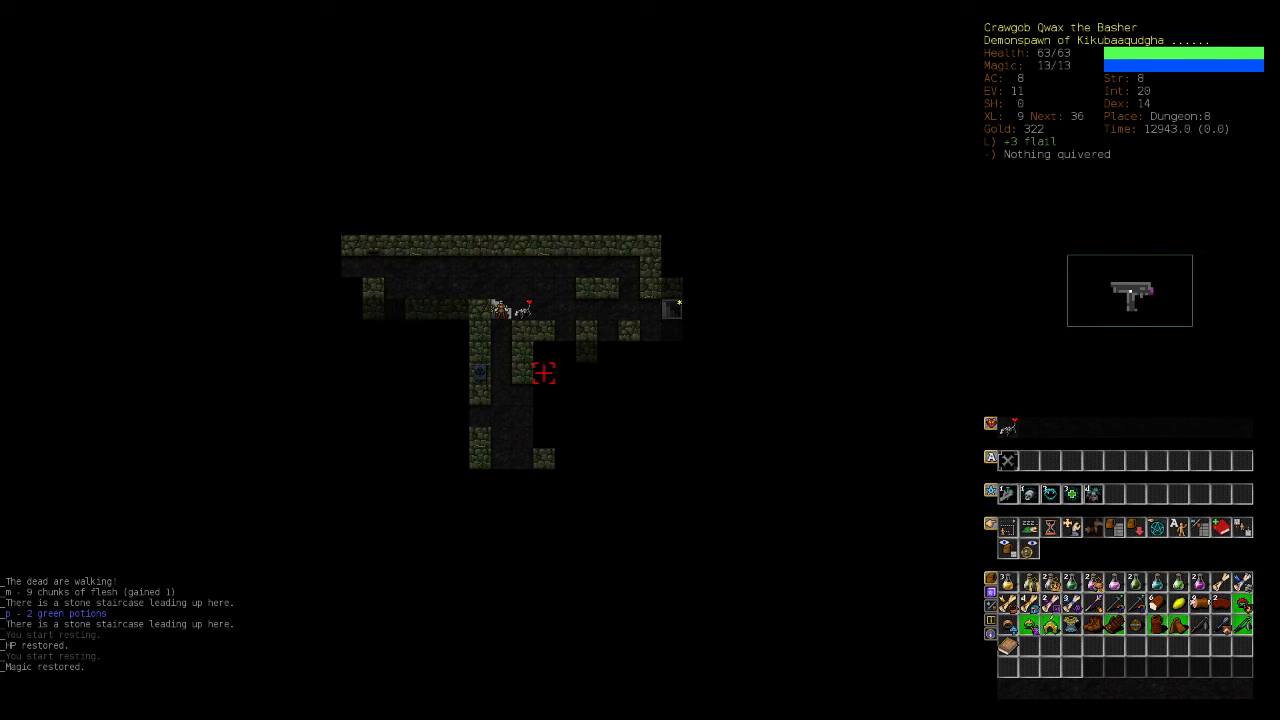
mouse_move(864, 374)
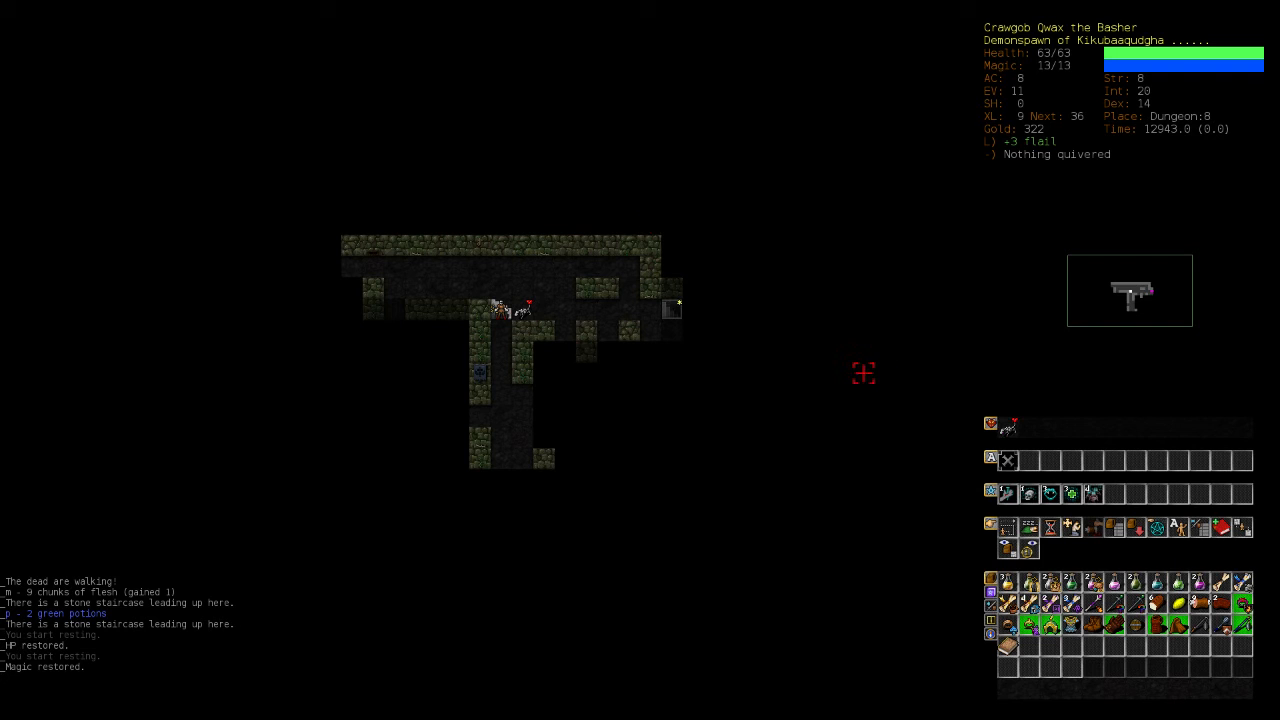